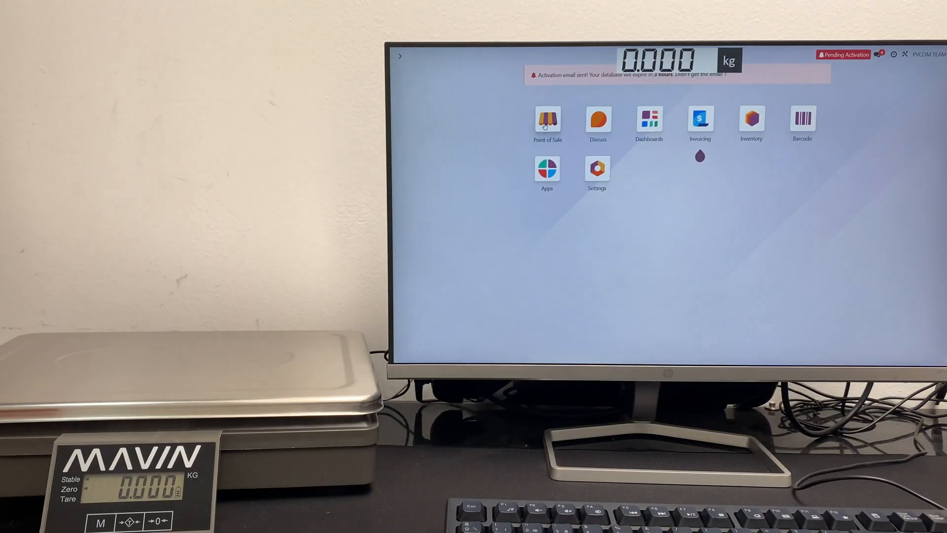
Launch the Point of Sale app from the Odoo home screen
{"action": "left_click", "coordinate": [547, 119]}
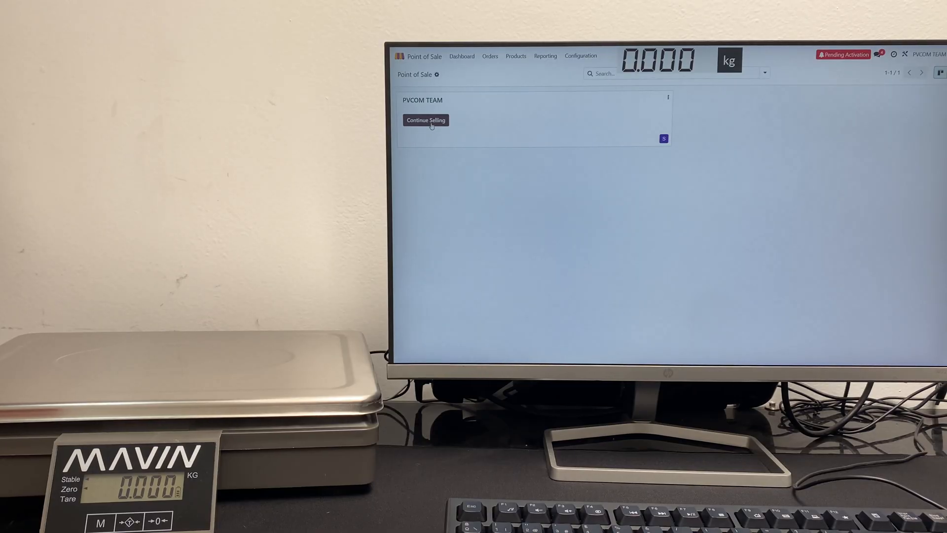
Resume selling at the PVCOM TEAM register and add a Desk Pad to the order
{"action": "left_click", "coordinate": [425, 119]}
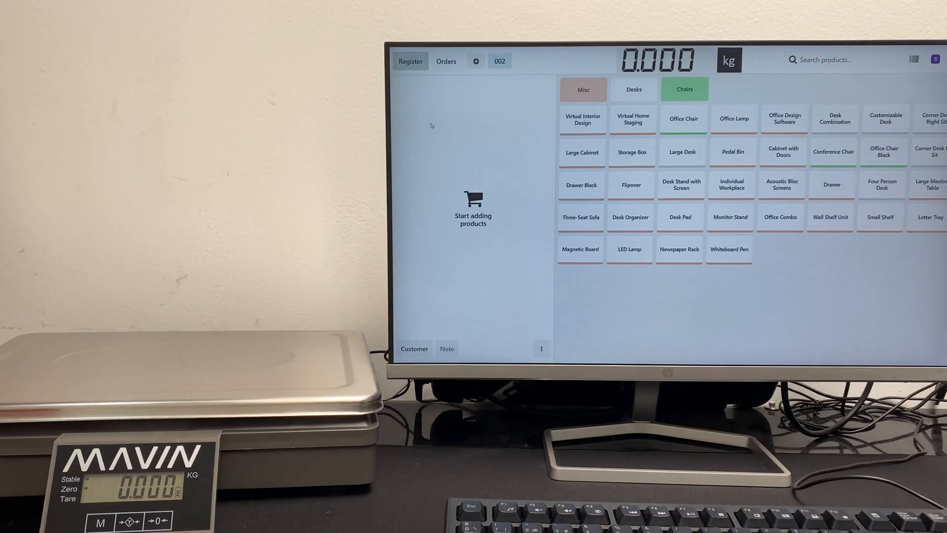
{"action": "mouse_move", "coordinate": [646, 189]}
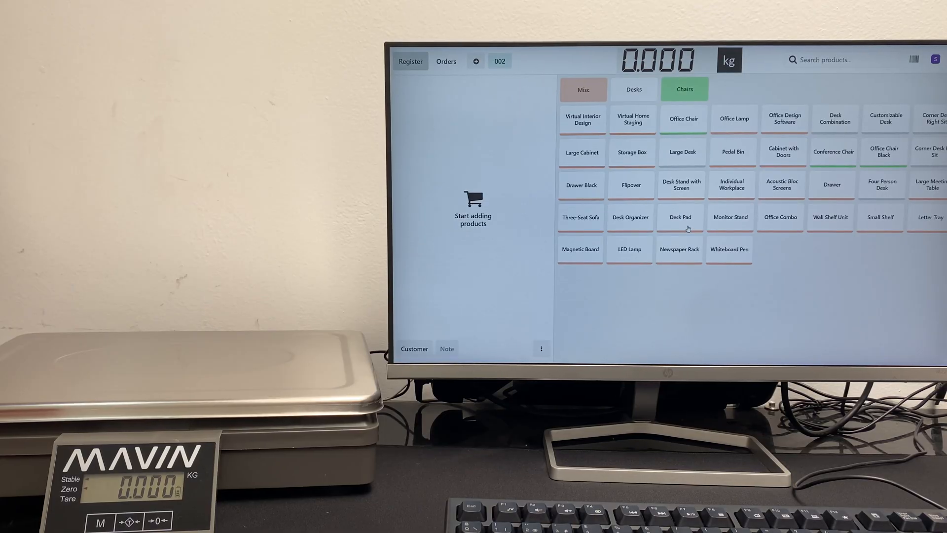
{"action": "left_click", "coordinate": [678, 217]}
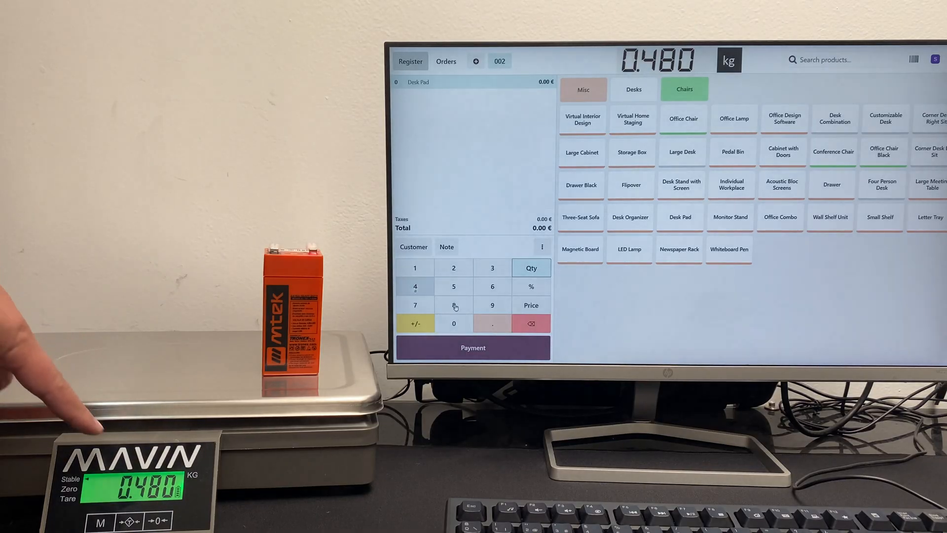
Weigh the Desk Pad at 0.48 kg for 1.12 €, then exit to the Odoo home menu
{"action": "left_click", "coordinate": [680, 217]}
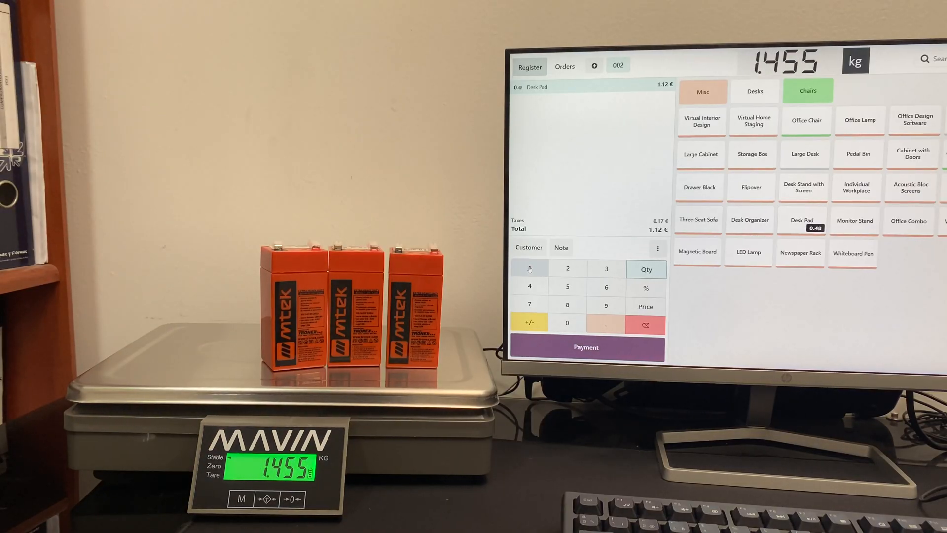
{"action": "left_click", "coordinate": [802, 220]}
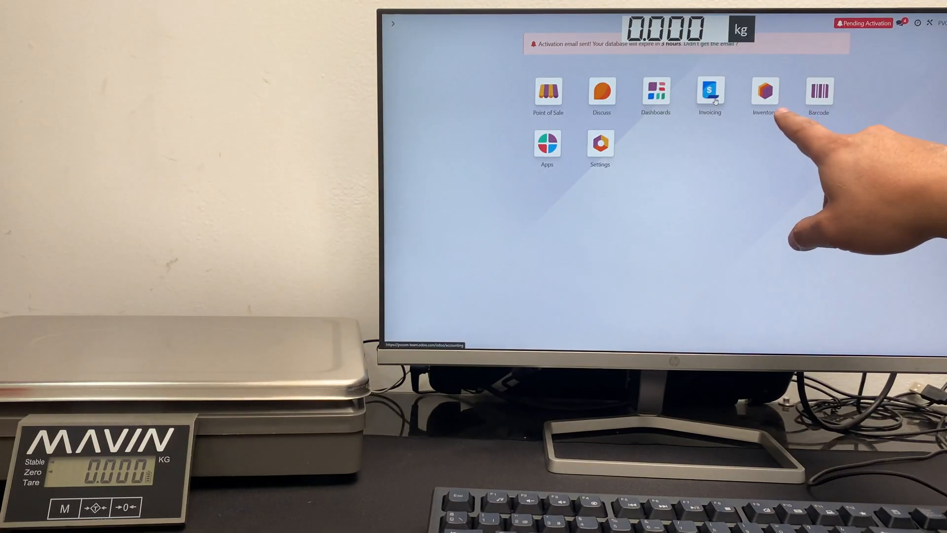
Create a new draft receipt under PVCOM TEAM: Receipts in Inventory
{"action": "left_click", "coordinate": [765, 94]}
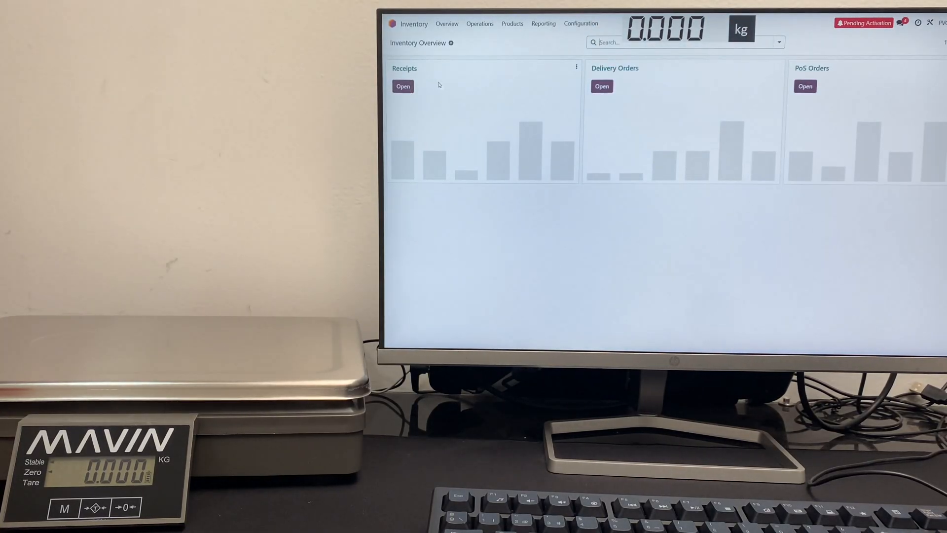
{"action": "left_click", "coordinate": [403, 86]}
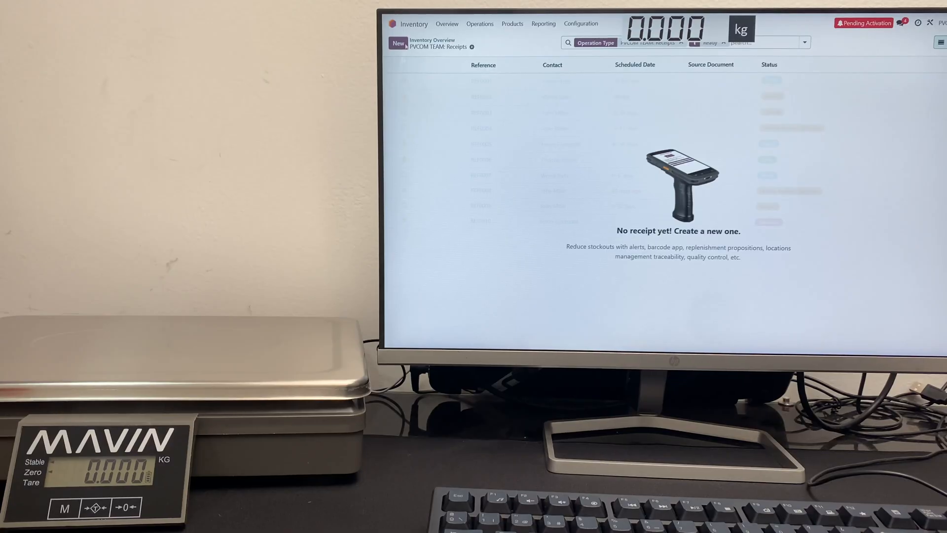
{"action": "left_click", "coordinate": [398, 43]}
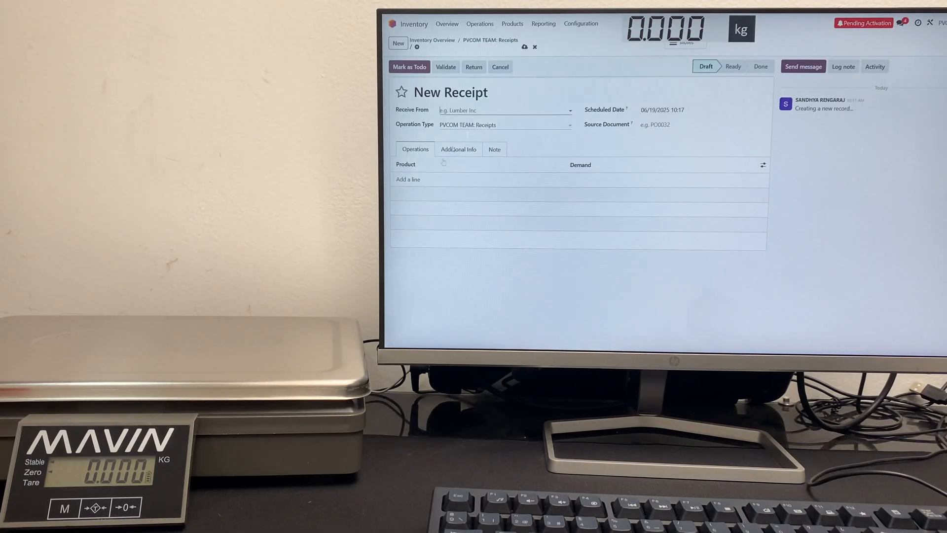
Add Whiteboard Pen (0.48) and Large Desk (1.46) lines with demands read from the scale
{"action": "left_click", "coordinate": [407, 178]}
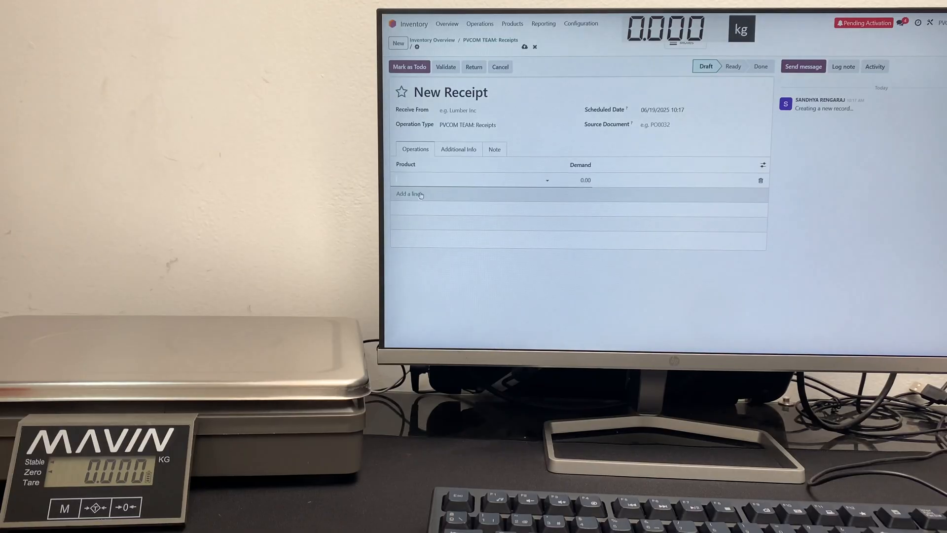
{"action": "left_click", "coordinate": [471, 180]}
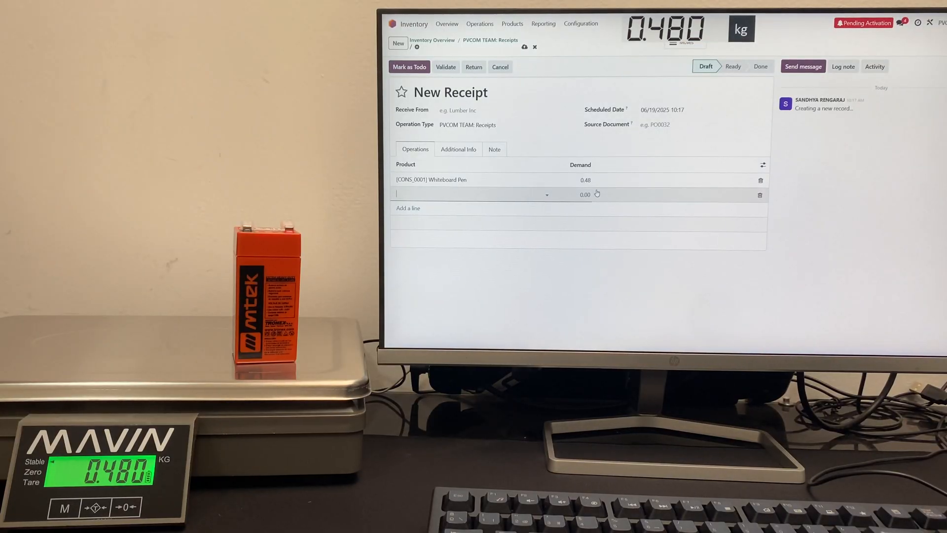
{"action": "left_click", "coordinate": [471, 194]}
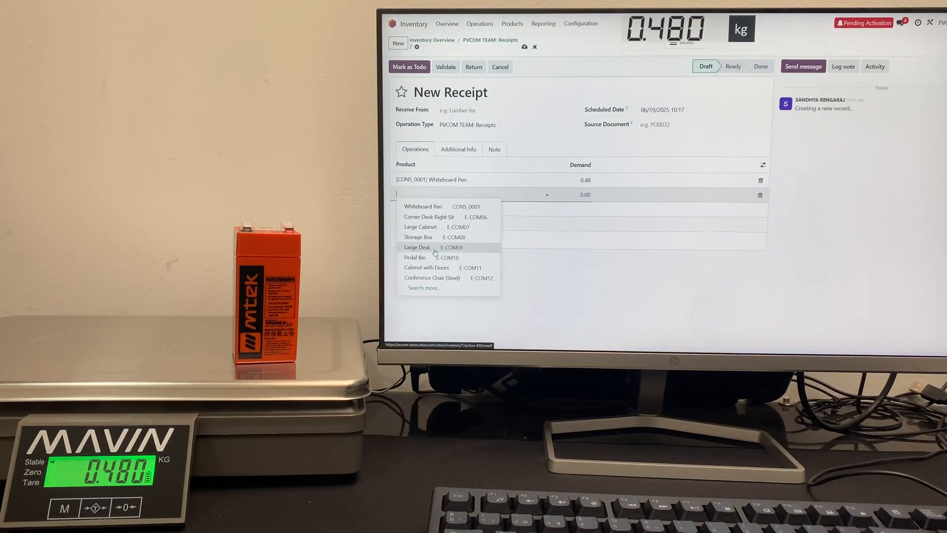
{"action": "left_click", "coordinate": [417, 247]}
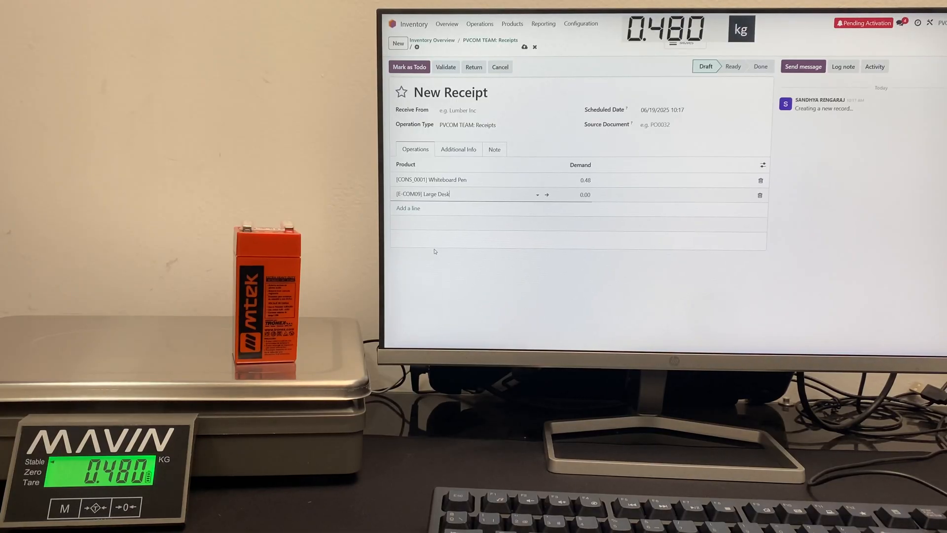
{"action": "left_click", "coordinate": [584, 194]}
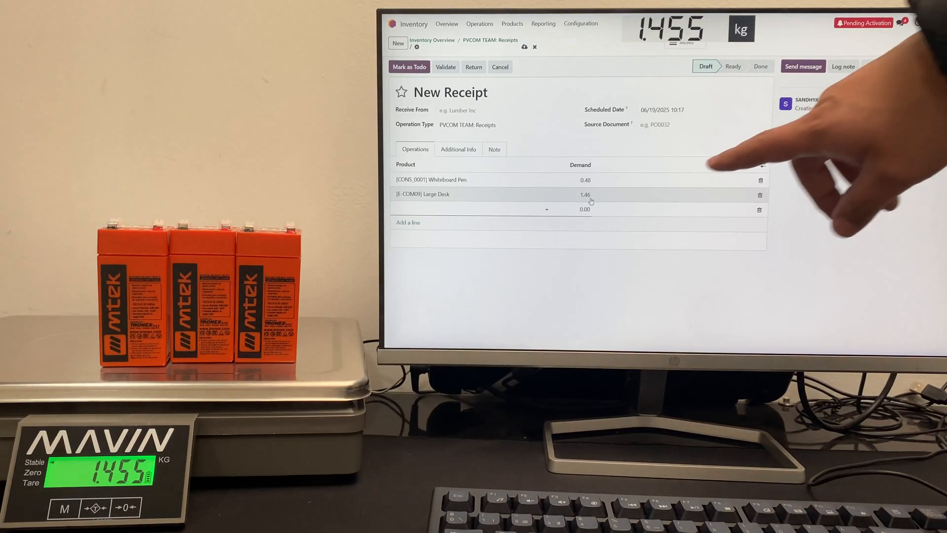
{"action": "left_click", "coordinate": [471, 210]}
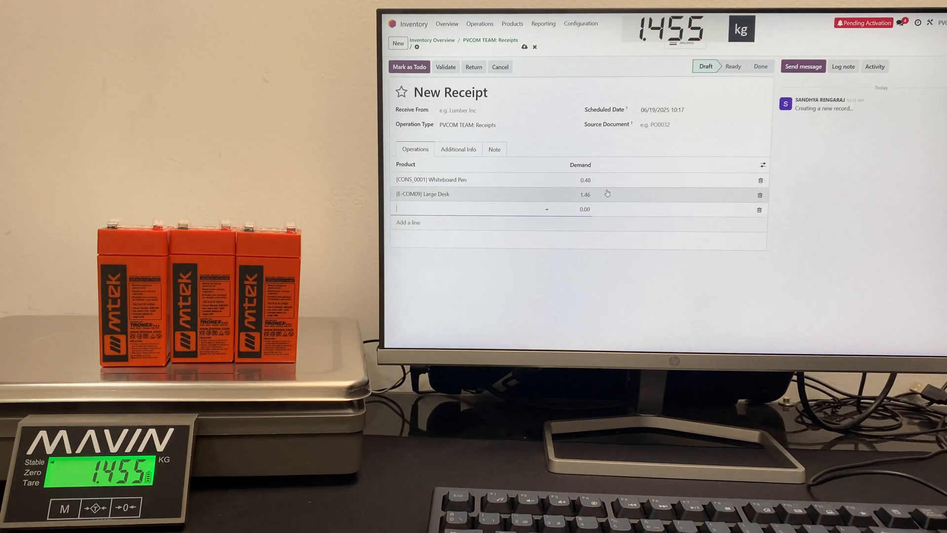